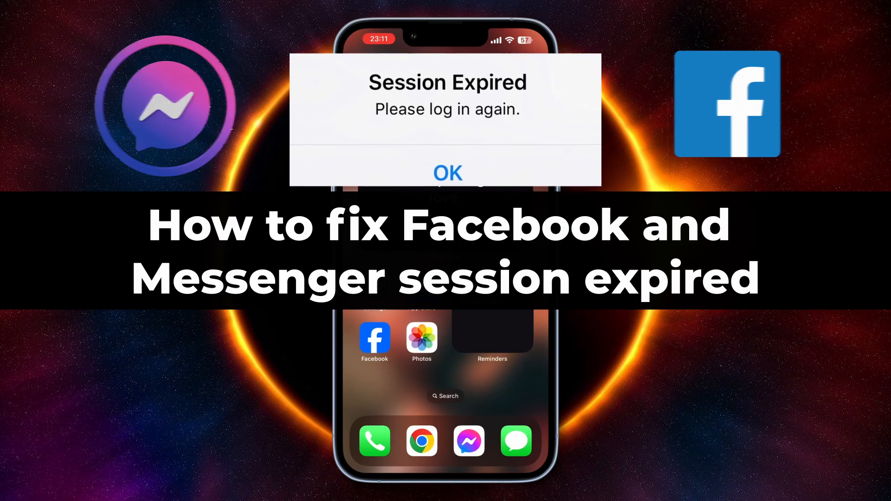
Reach the iPhone Storage list under Settings > General
{"action": "left_click", "coordinate": [446, 172]}
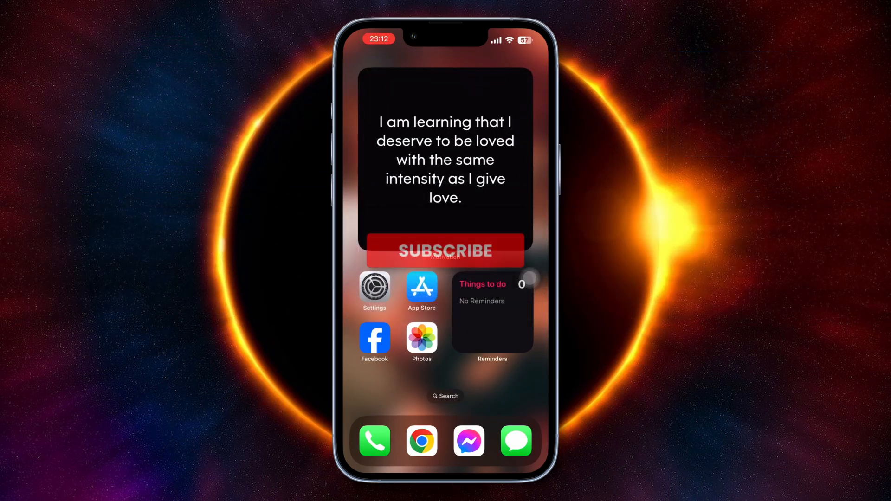
{"action": "left_click", "coordinate": [445, 251]}
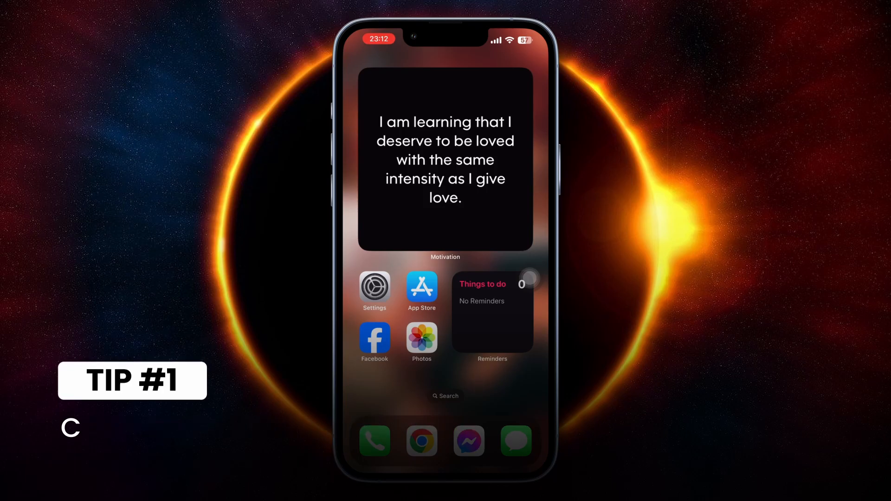
{"action": "mouse_move", "coordinate": [374, 291]}
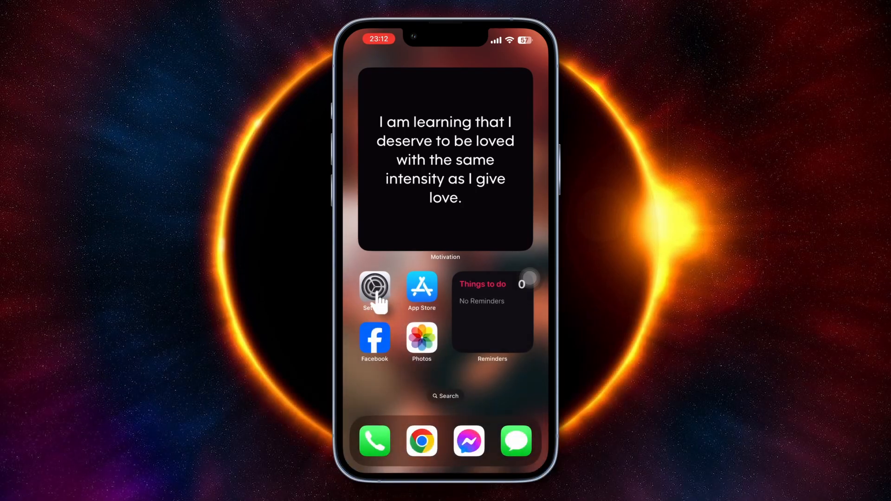
{"action": "left_click", "coordinate": [374, 288]}
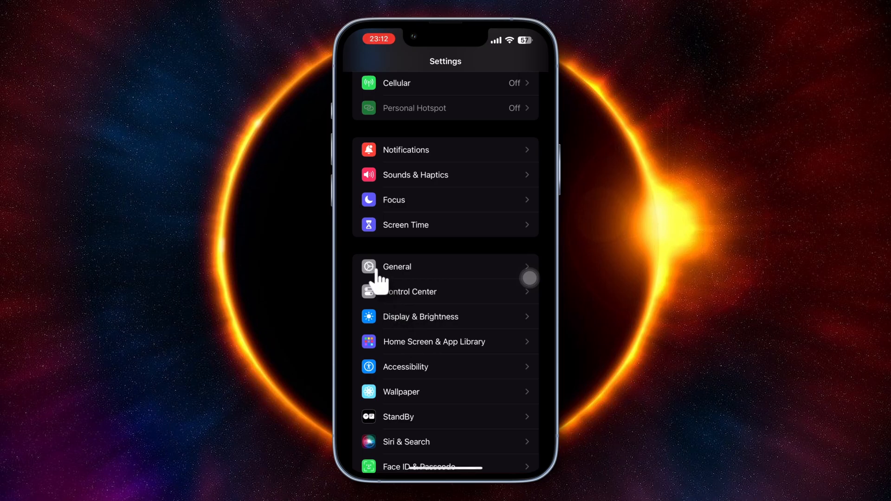
{"action": "left_click", "coordinate": [396, 266]}
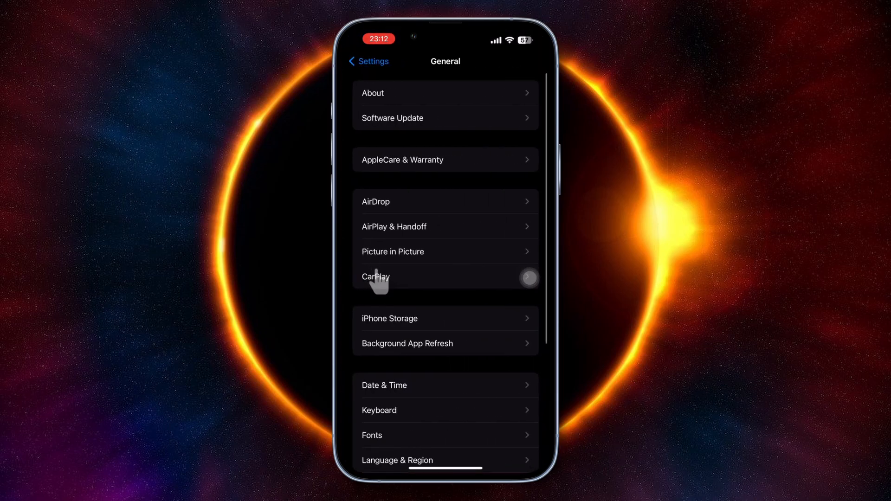
{"action": "left_click", "coordinate": [389, 319]}
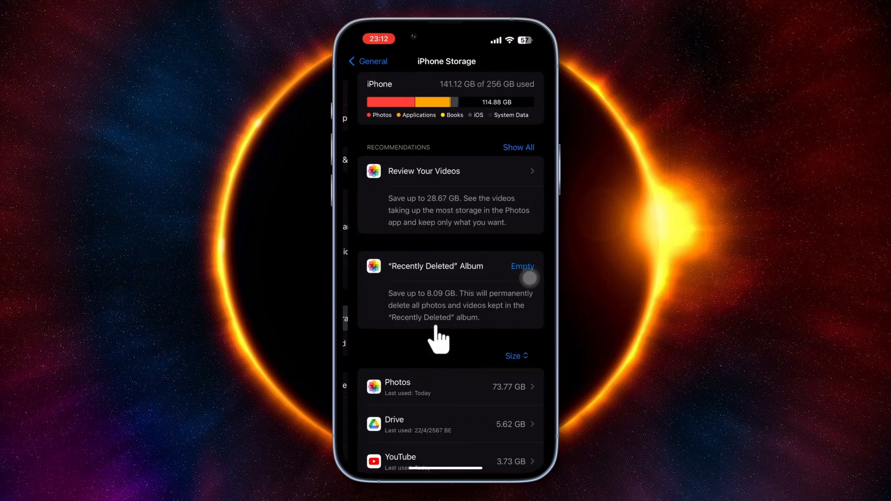
Offload the Facebook app from its storage page, keeping its documents and data
{"action": "scroll", "scroll_direction": "down", "scroll_amount": 3}
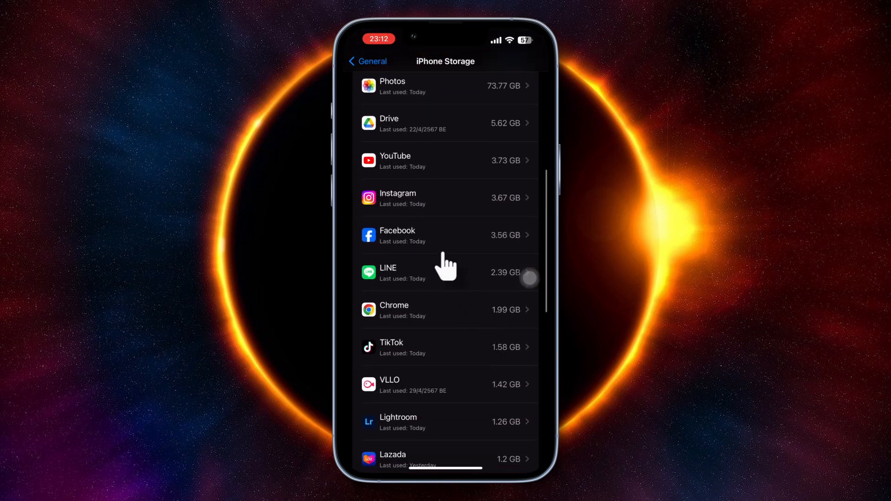
{"action": "left_click", "coordinate": [445, 234]}
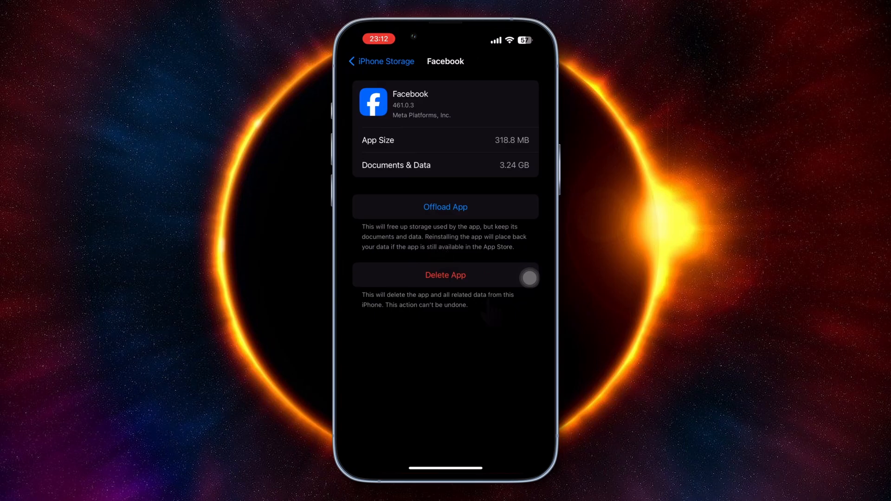
{"action": "left_click", "coordinate": [445, 206]}
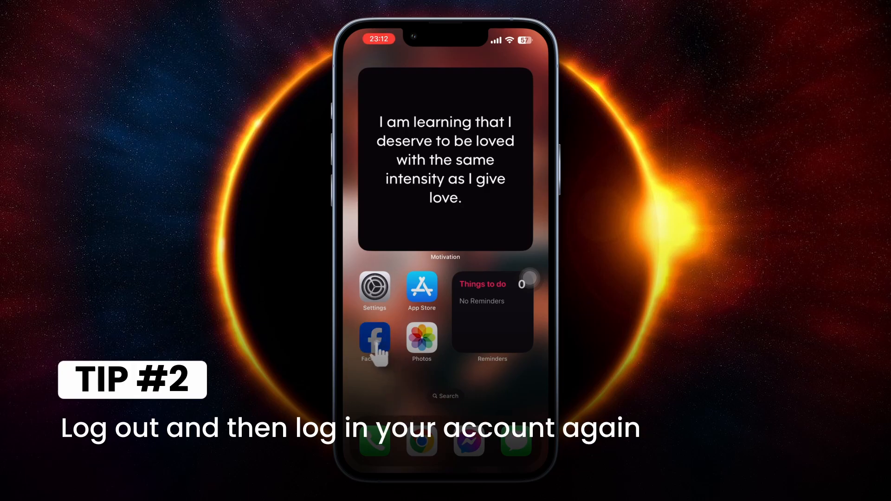
Launch Facebook and confirm logging out of the account from the menu
{"action": "left_click", "coordinate": [374, 338]}
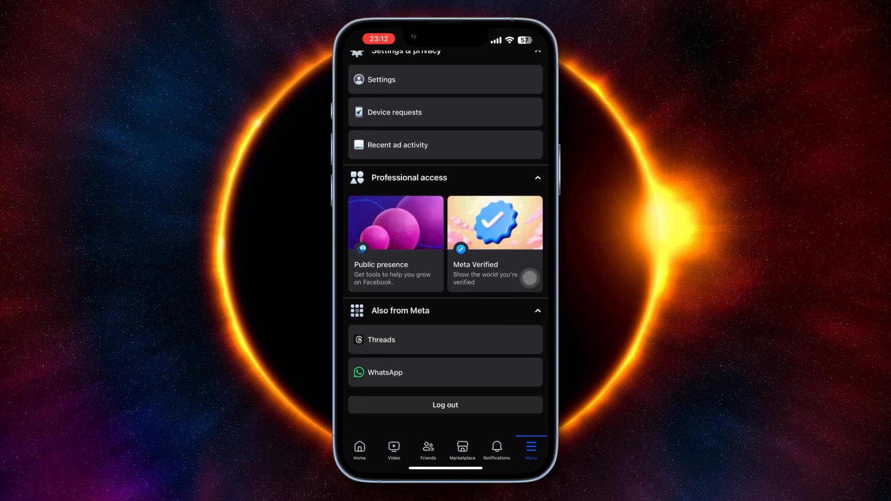
{"action": "left_click", "coordinate": [445, 405]}
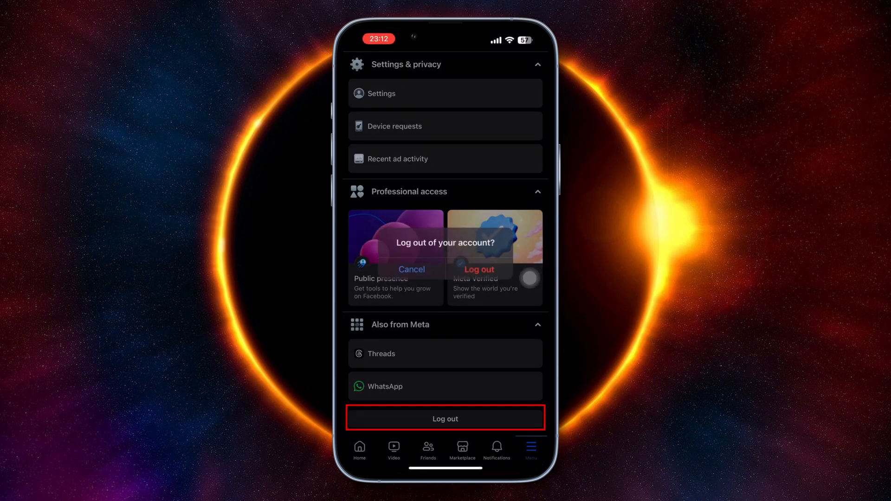
{"action": "left_click", "coordinate": [478, 269]}
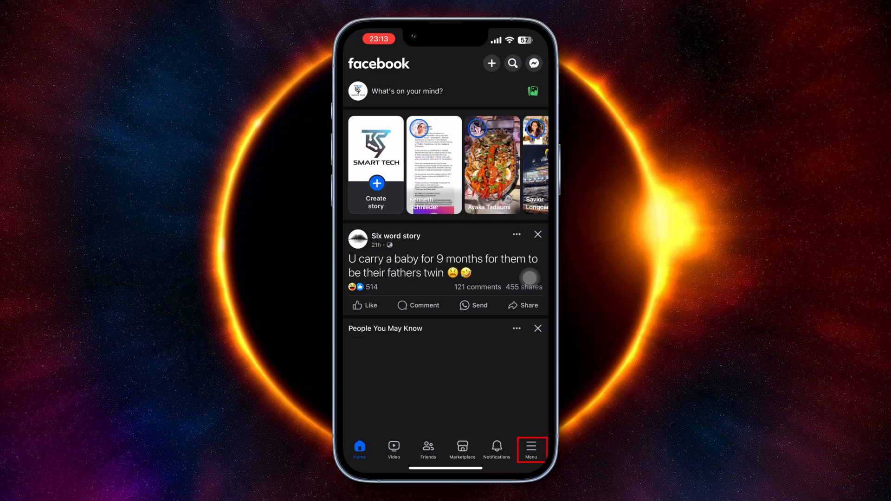
From the Facebook menu, reach Settings & privacy and enter Accounts Center
{"action": "left_click", "coordinate": [531, 448]}
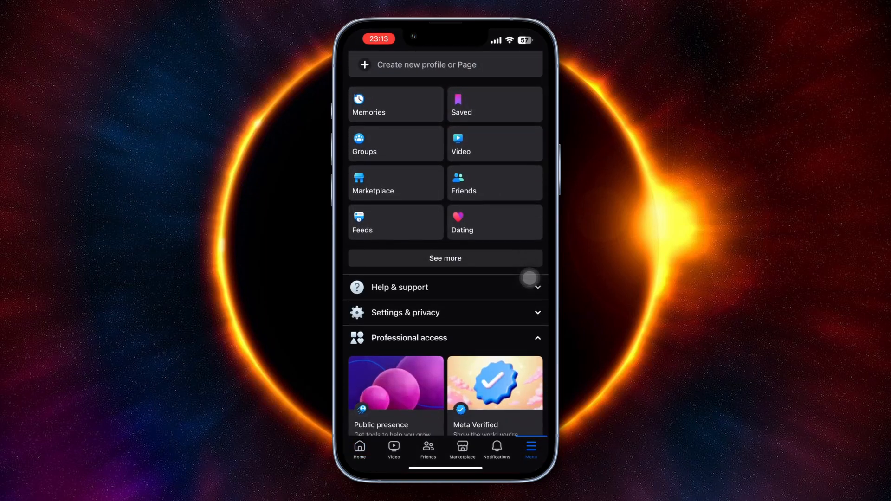
{"action": "scroll", "scroll_direction": "down", "scroll_amount": 3}
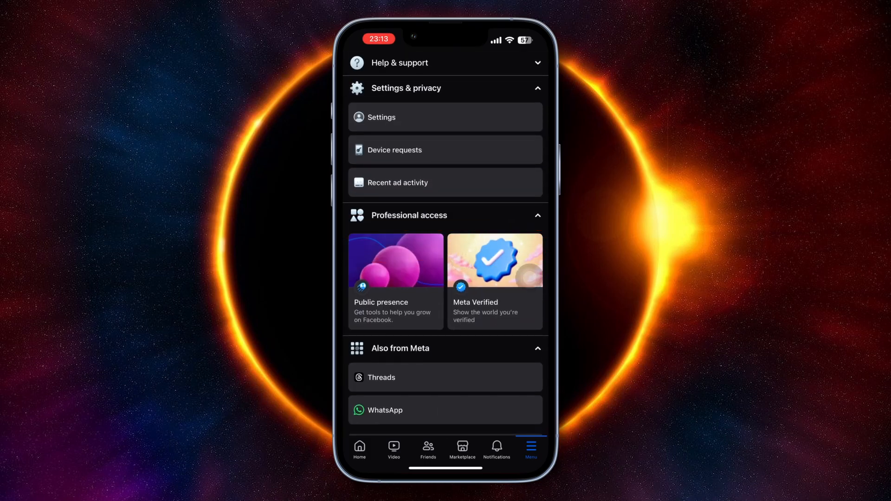
{"action": "scroll", "scroll_direction": "down", "scroll_amount": 3}
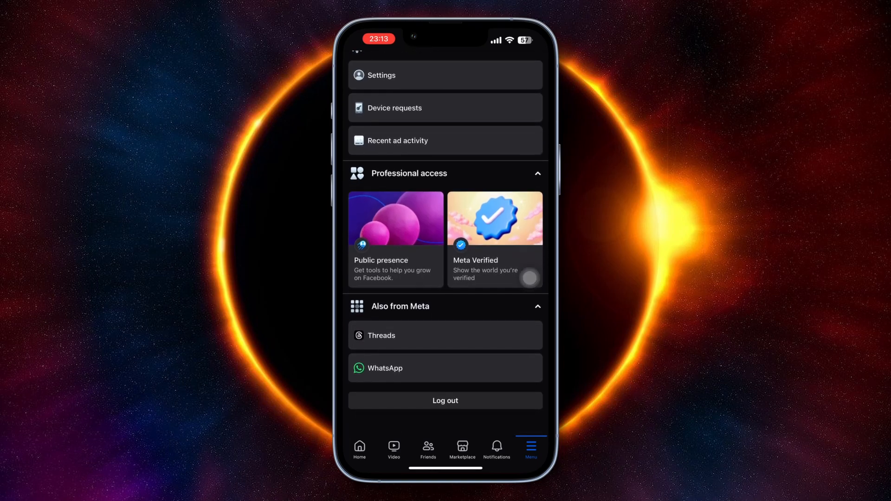
{"action": "scroll", "scroll_direction": "up", "scroll_amount": 3}
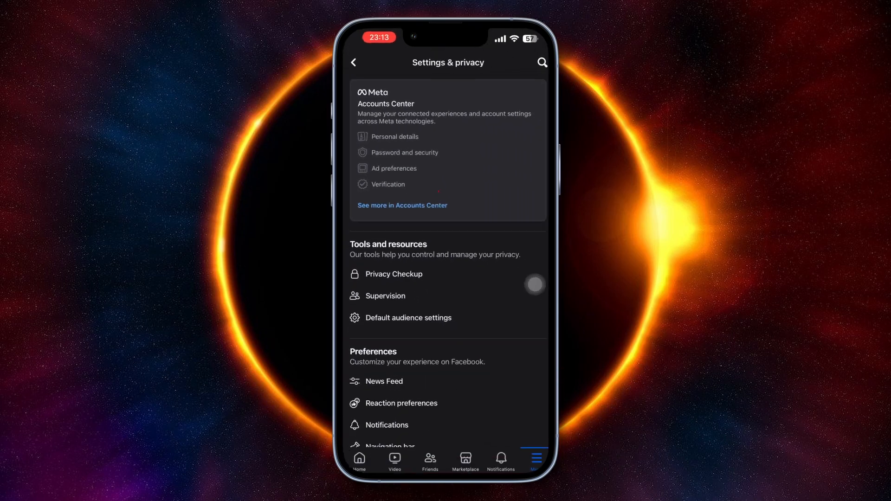
{"action": "left_click", "coordinate": [402, 205]}
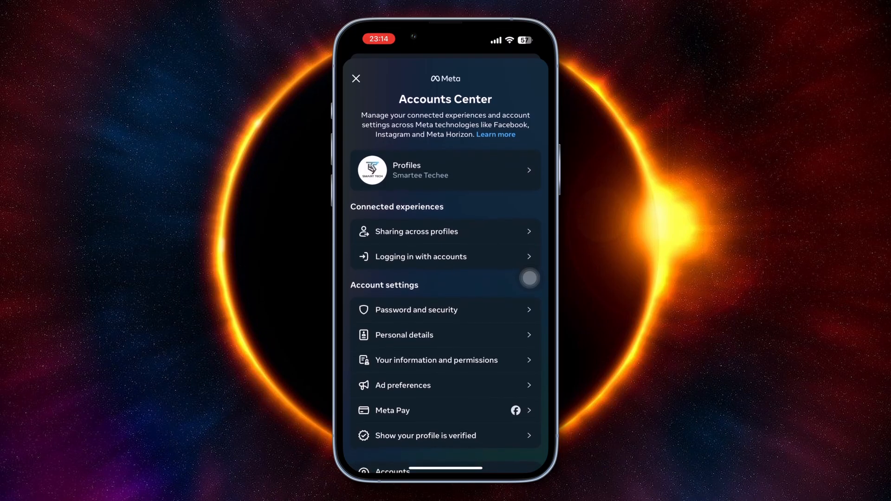
In Accounts Center, go to Password and security > Where you're logged in
{"action": "scroll", "scroll_direction": "down", "scroll_amount": 3}
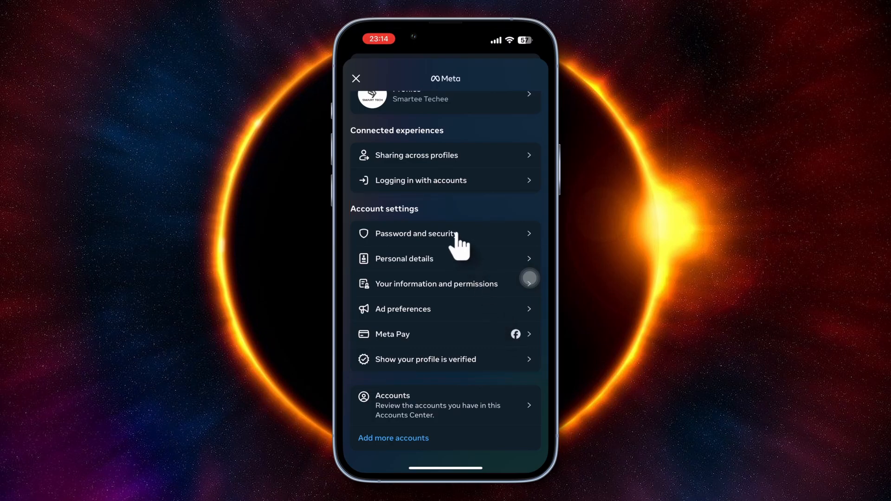
{"action": "left_click", "coordinate": [415, 233]}
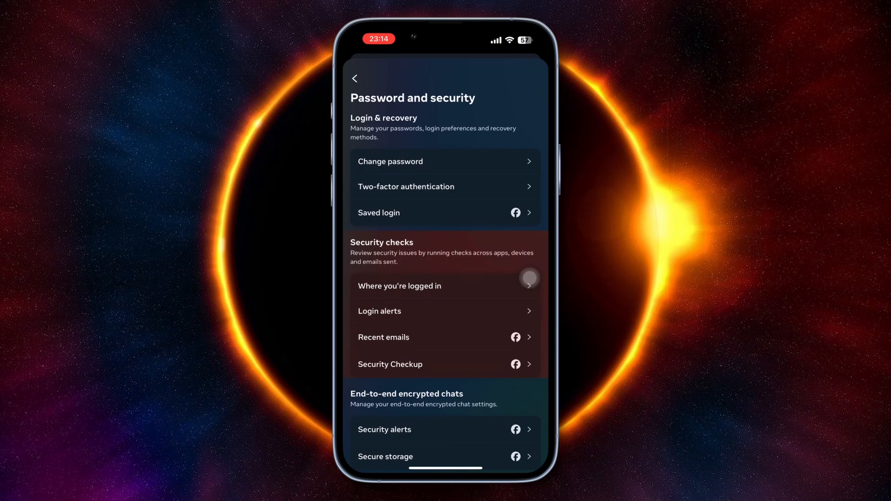
{"action": "left_click", "coordinate": [415, 285]}
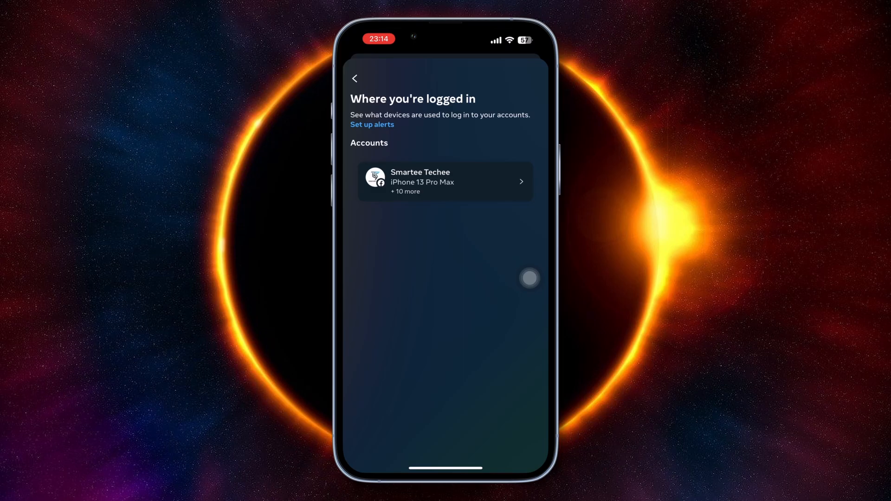
{"action": "mouse_move", "coordinate": [515, 287]}
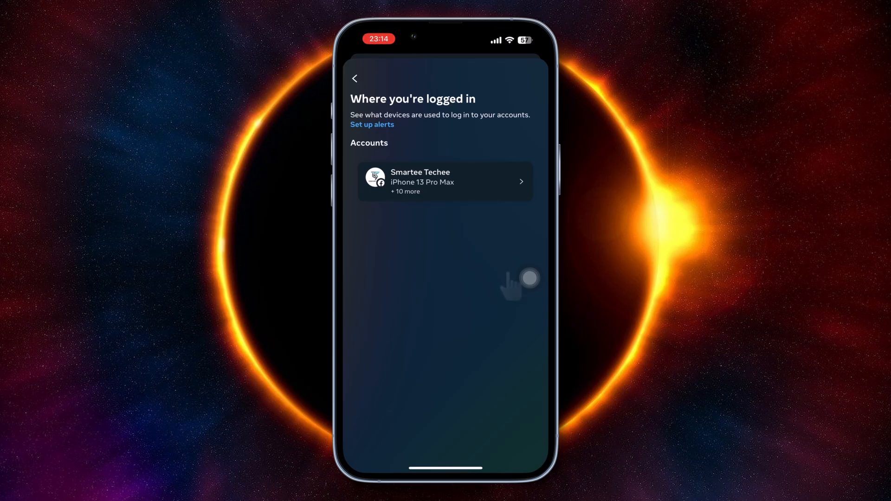
Open the account's login activity and reach Select devices to log out
{"action": "left_click", "coordinate": [445, 181]}
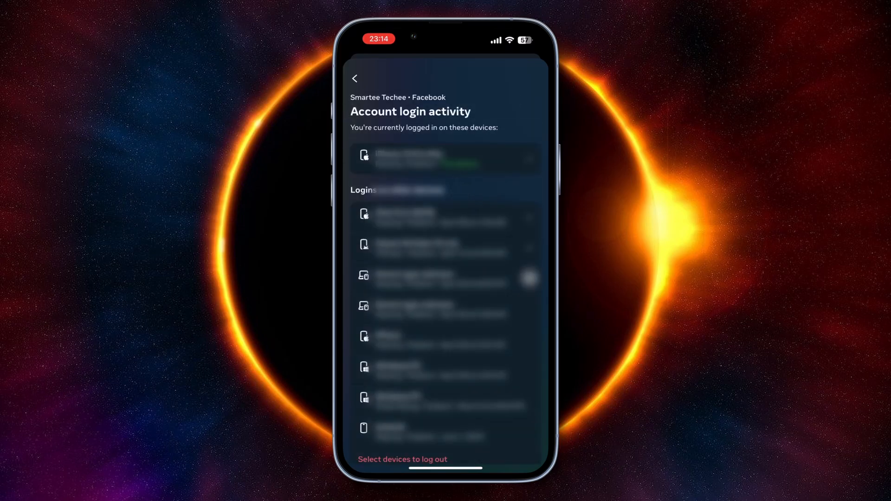
{"action": "scroll", "scroll_direction": "down", "scroll_amount": 3}
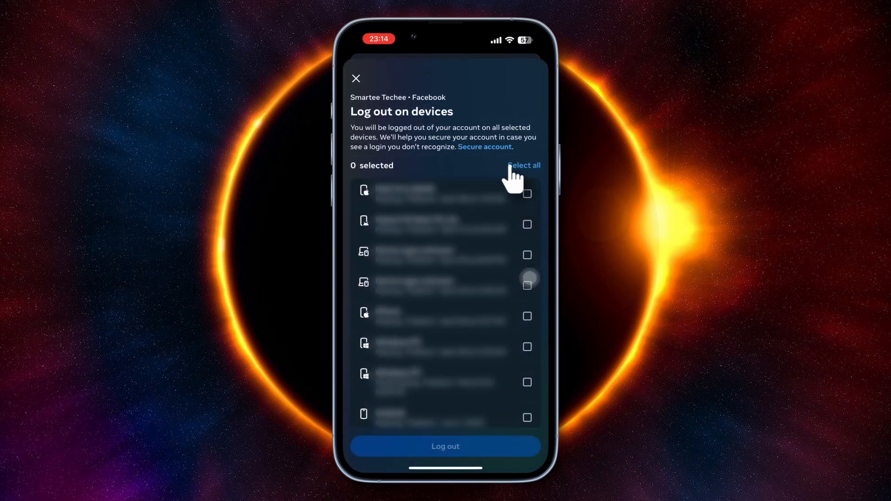
Select all eight logged-in devices and log out on them
{"action": "left_click", "coordinate": [523, 165]}
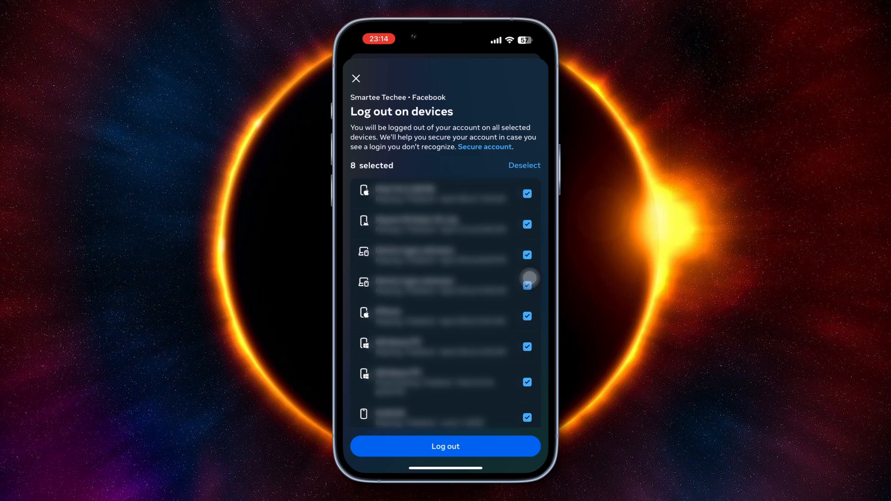
{"action": "left_click", "coordinate": [445, 447]}
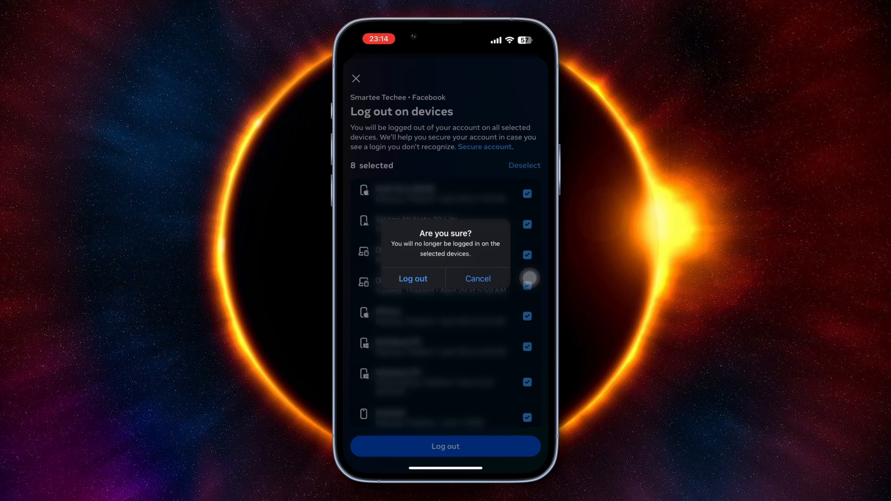
{"action": "mouse_move", "coordinate": [424, 290]}
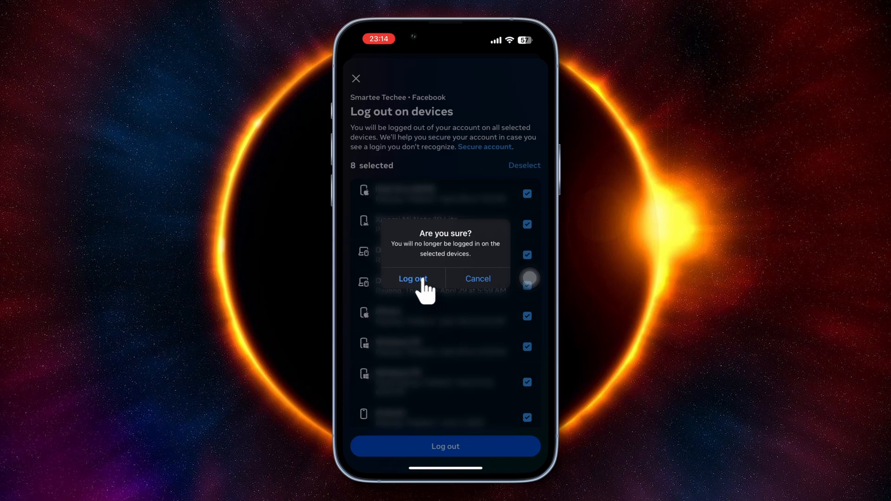